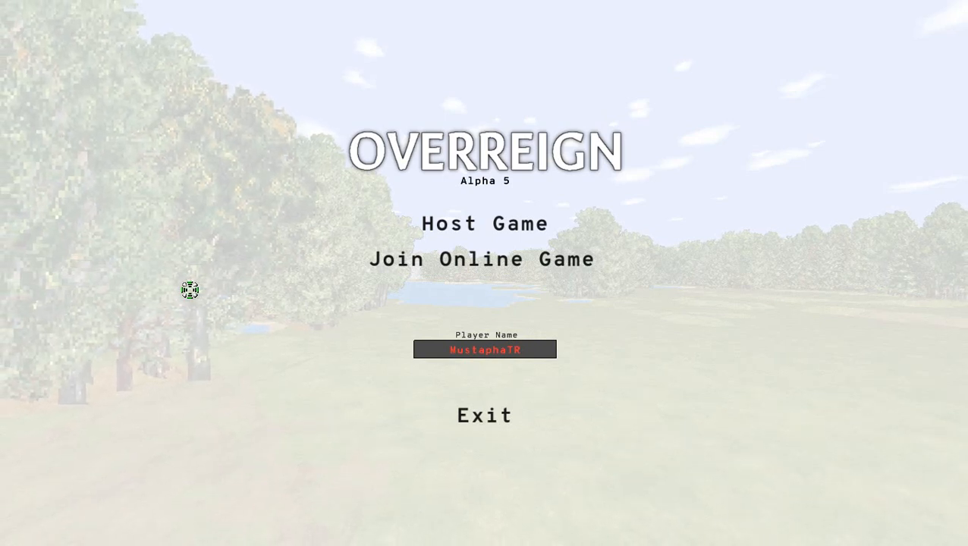
Step: Host a new game to reach the match lobby
{"action": "left_click", "coordinate": [484, 223]}
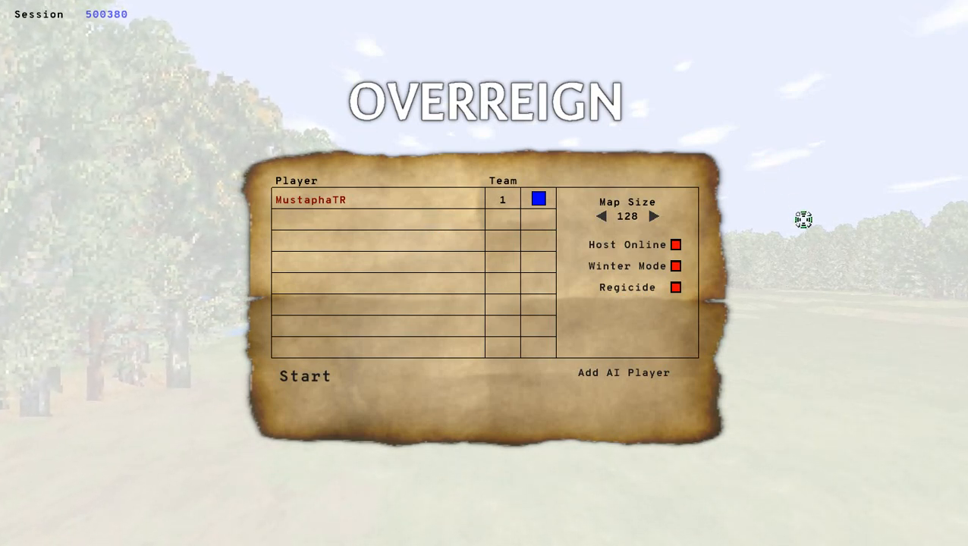
{"action": "mouse_move", "coordinate": [271, 207]}
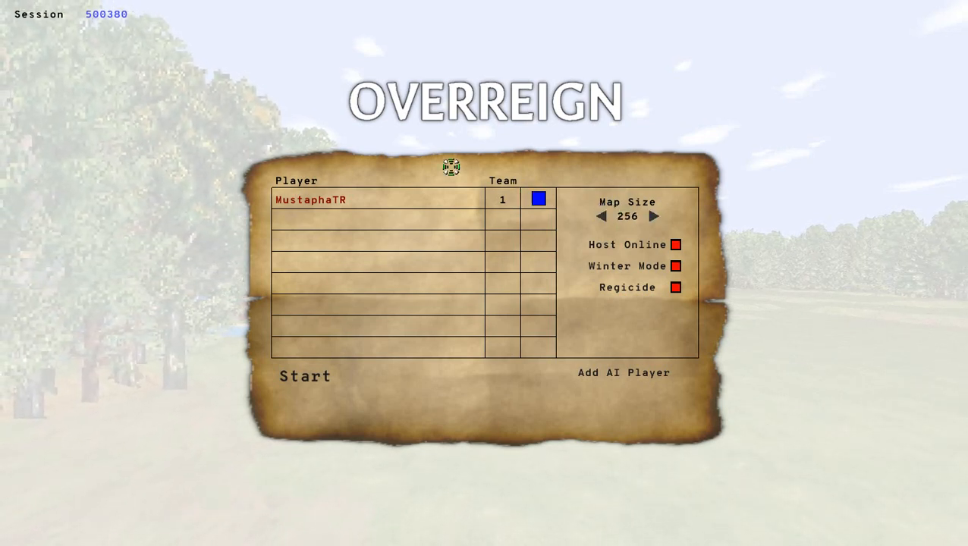
{"action": "mouse_move", "coordinate": [582, 143]}
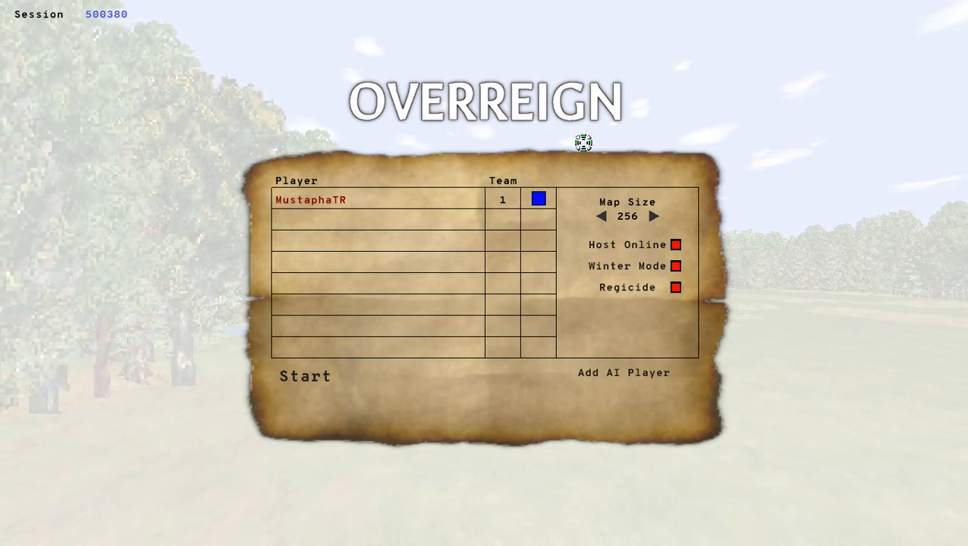
Step: Add two AI opponents, switch your player colour, and start the match
{"action": "left_click", "coordinate": [622, 373]}
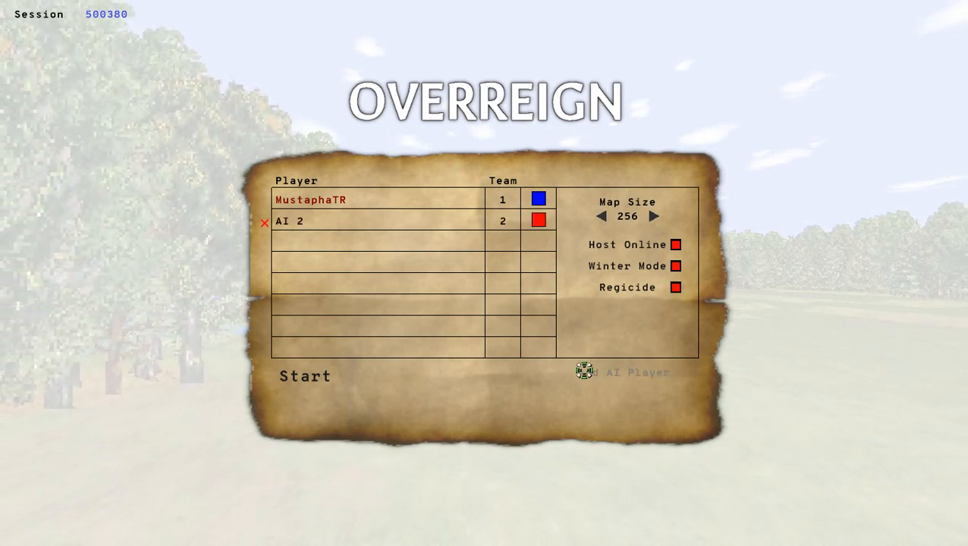
{"action": "left_click", "coordinate": [622, 374]}
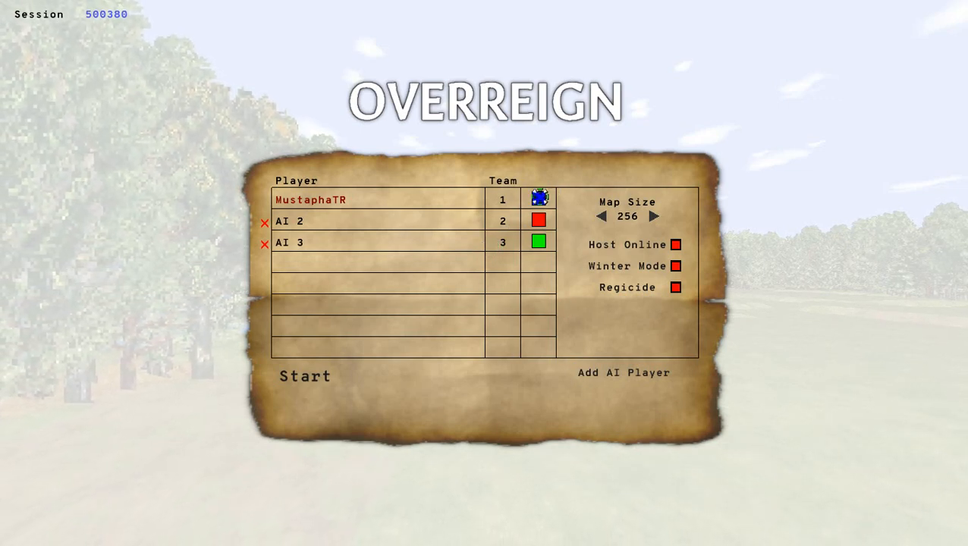
{"action": "left_click", "coordinate": [539, 197]}
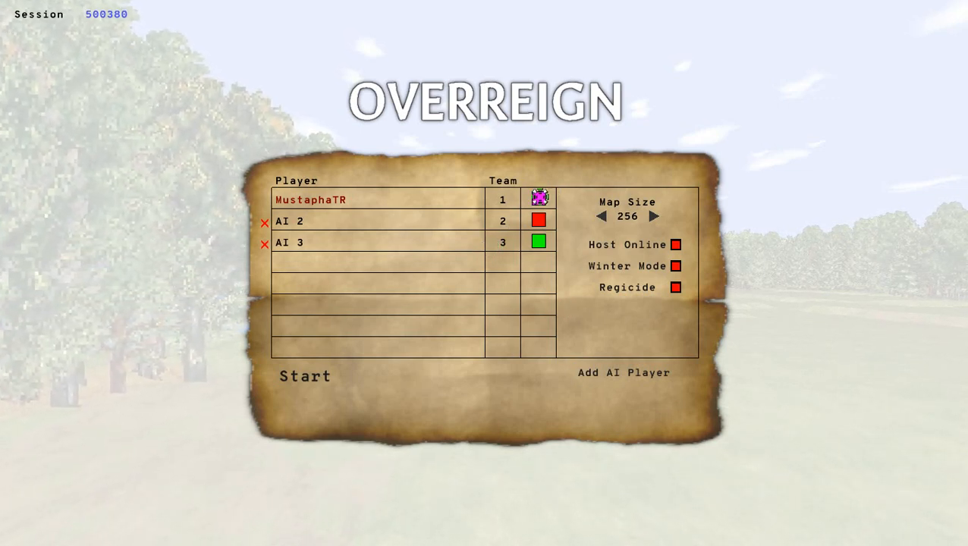
{"action": "left_click", "coordinate": [303, 377]}
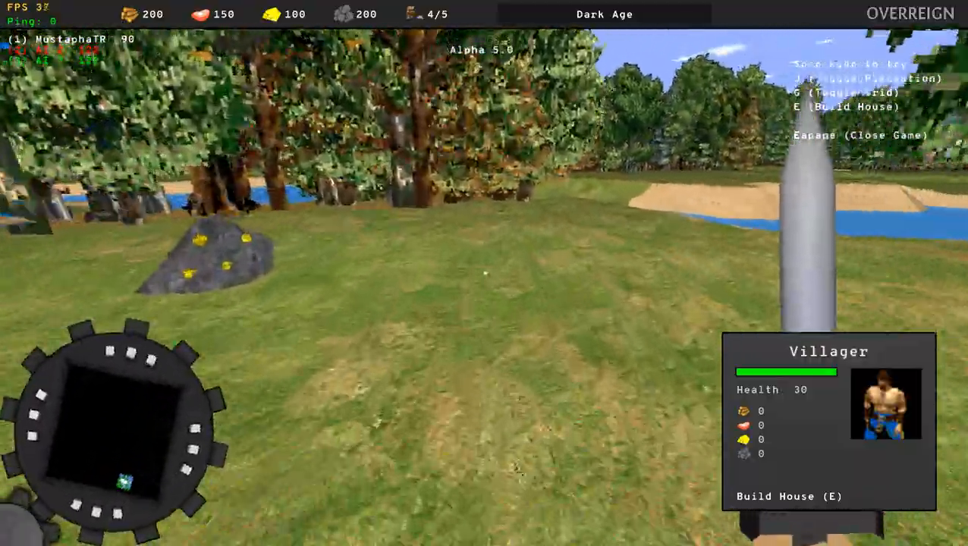
Step: Begin villager building with the E build command
{"action": "key", "text": "e"}
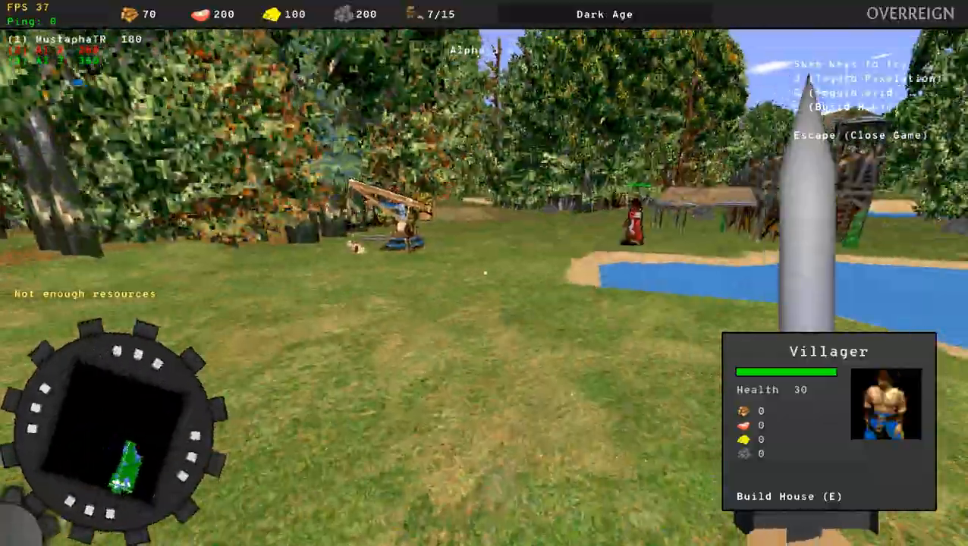
Step: Mark out a house plot on the grass beside the large structure
{"action": "key", "text": "e"}
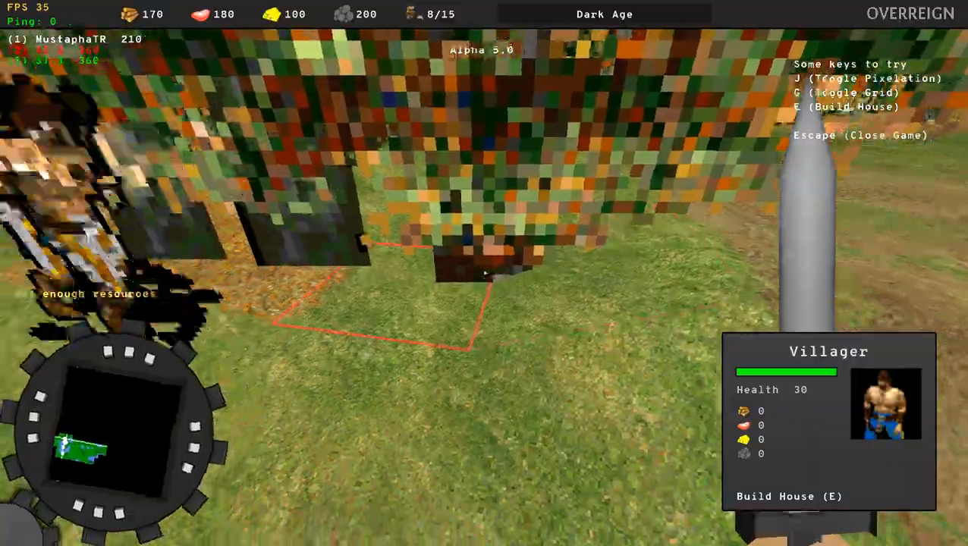
Step: Turn off pixelated rendering and mark out another house plot
{"action": "key", "text": "j"}
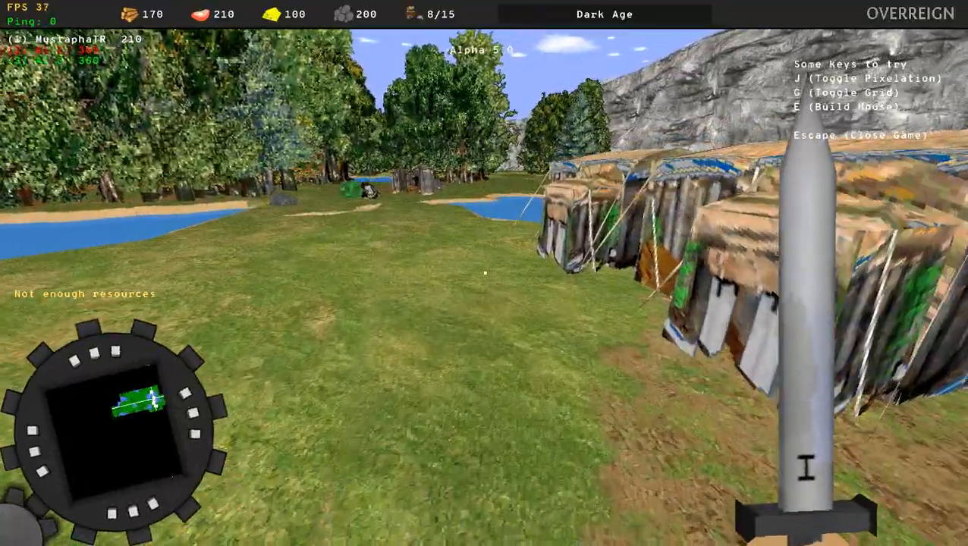
{"action": "key", "text": "e"}
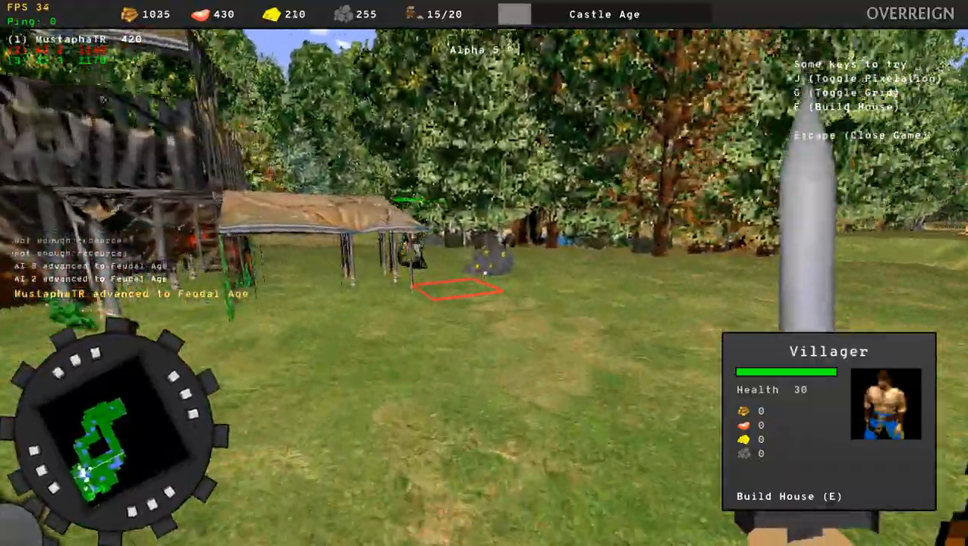
Step: Bring up the villager's build menu of buildings and units
{"action": "key", "text": "e"}
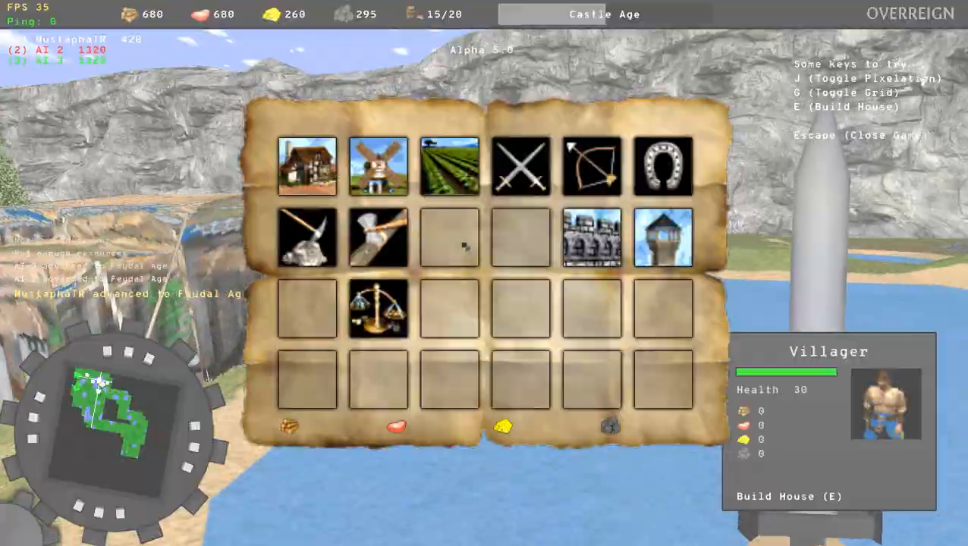
Step: Bring up the Town Center menu with villager and Imperial Age options
{"action": "key", "text": "e"}
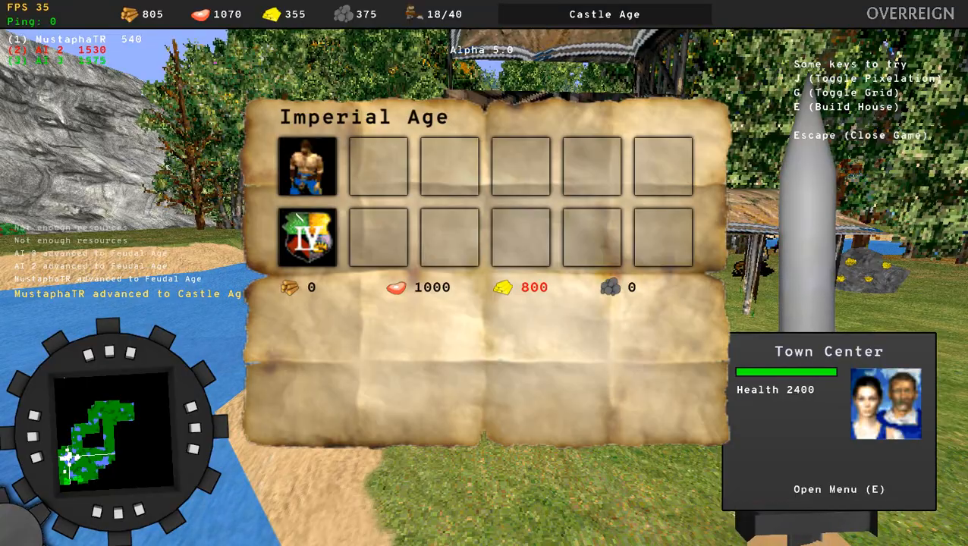
Step: Select the Archery Range and queue an archer for training
{"action": "left_click", "coordinate": [306, 165]}
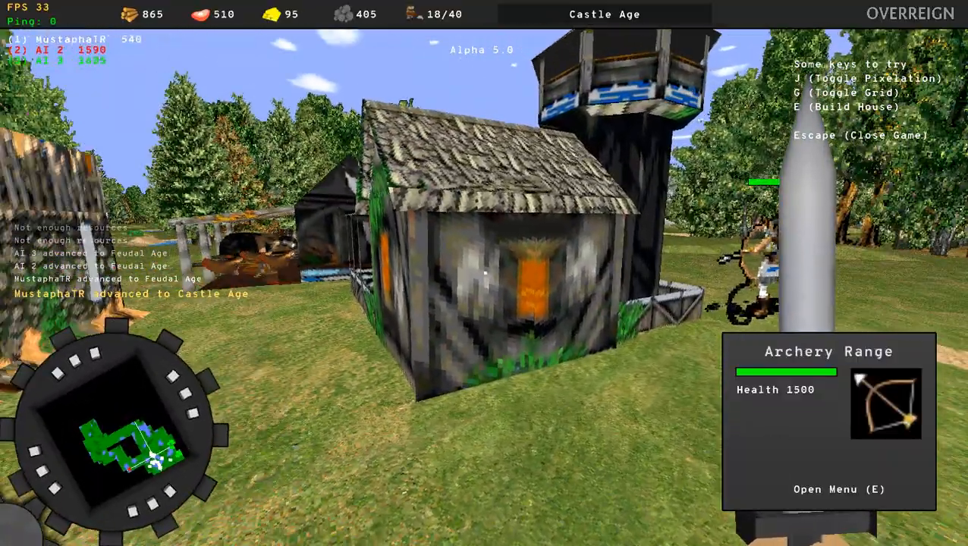
{"action": "left_click", "coordinate": [839, 488]}
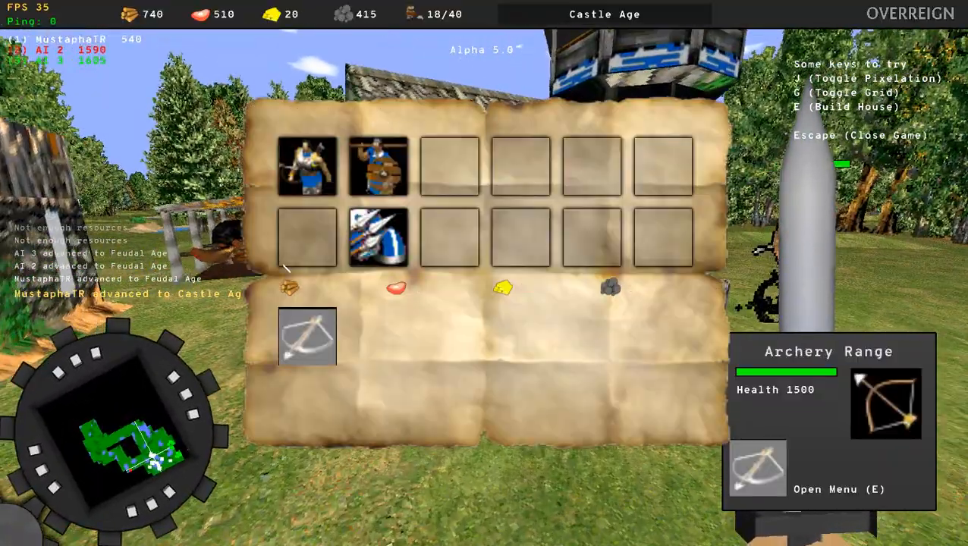